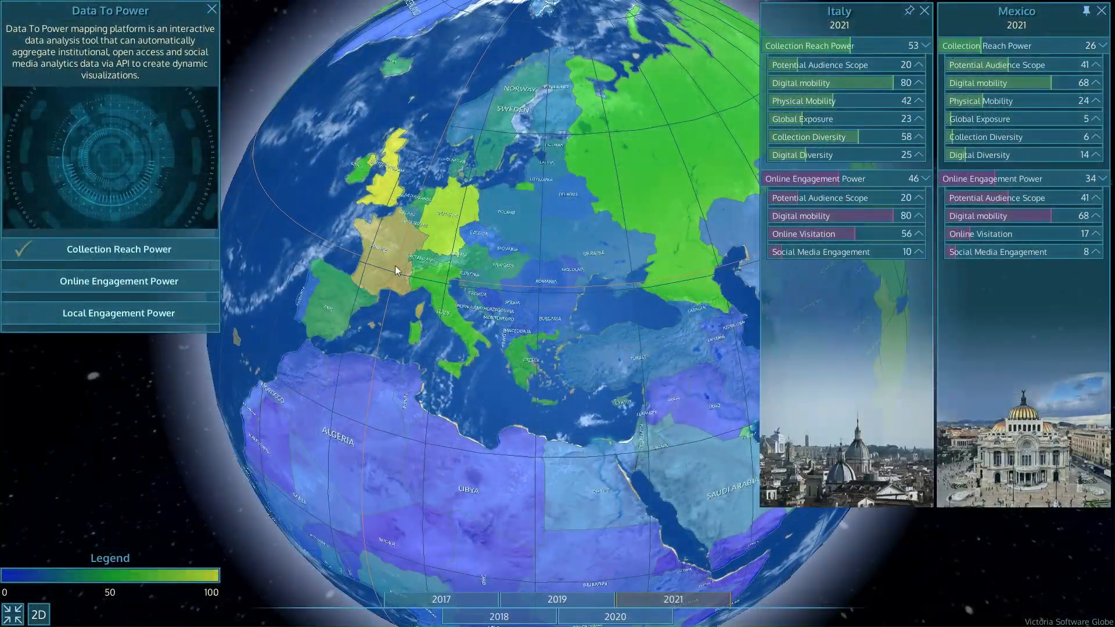
Pin France's 2021 breakdown, then bring up South Africa's scores on the Collection Reach Power map
left_click(392, 272)
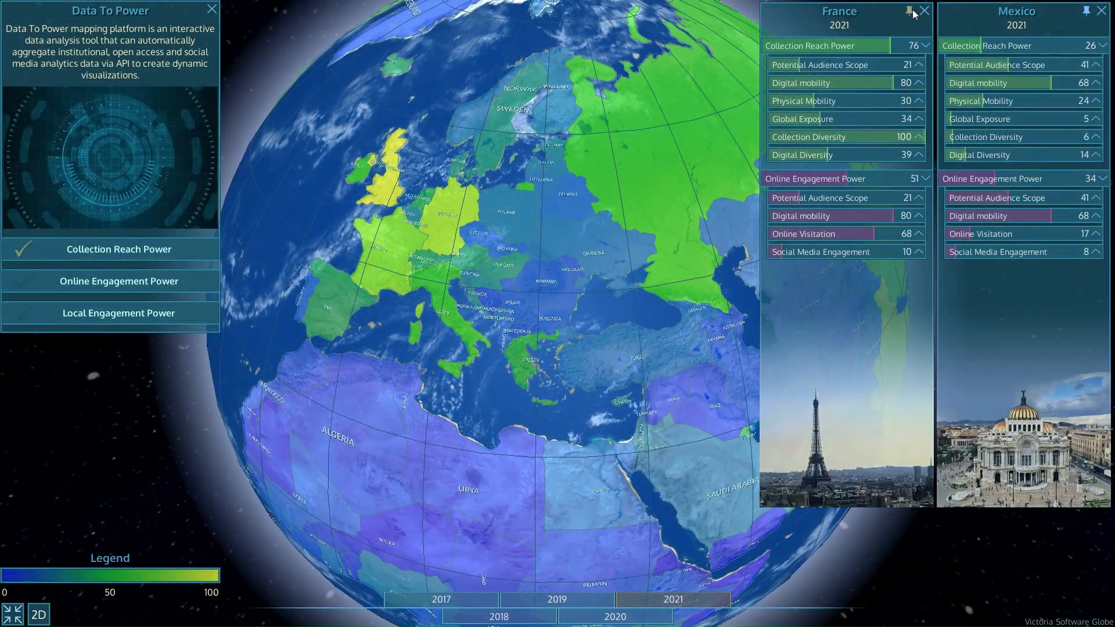
left_click(388, 191)
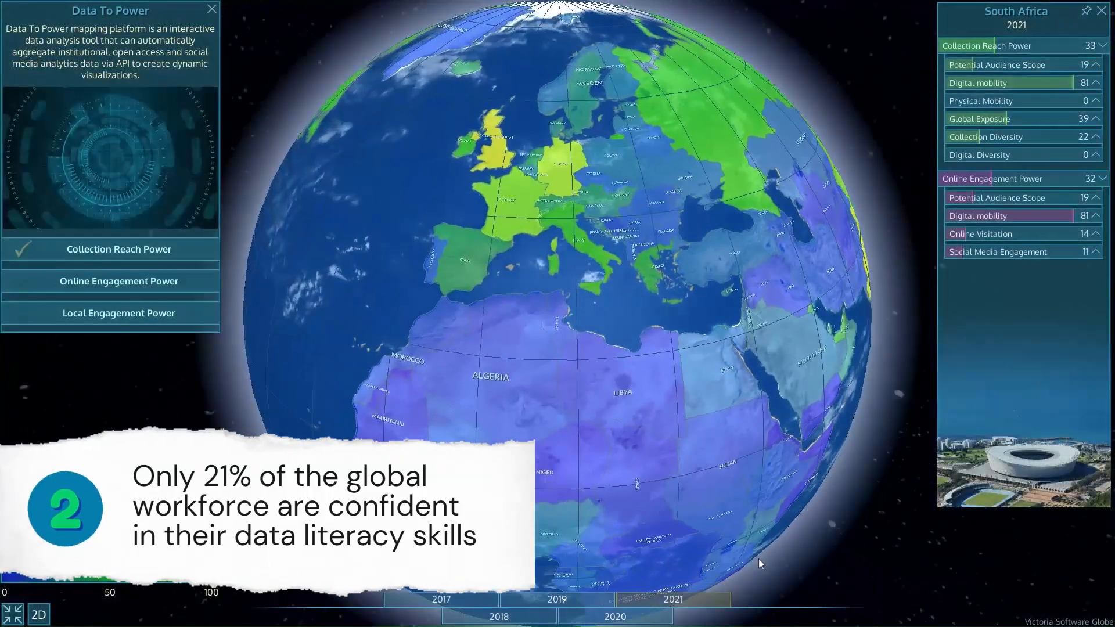
left_click(43, 613)
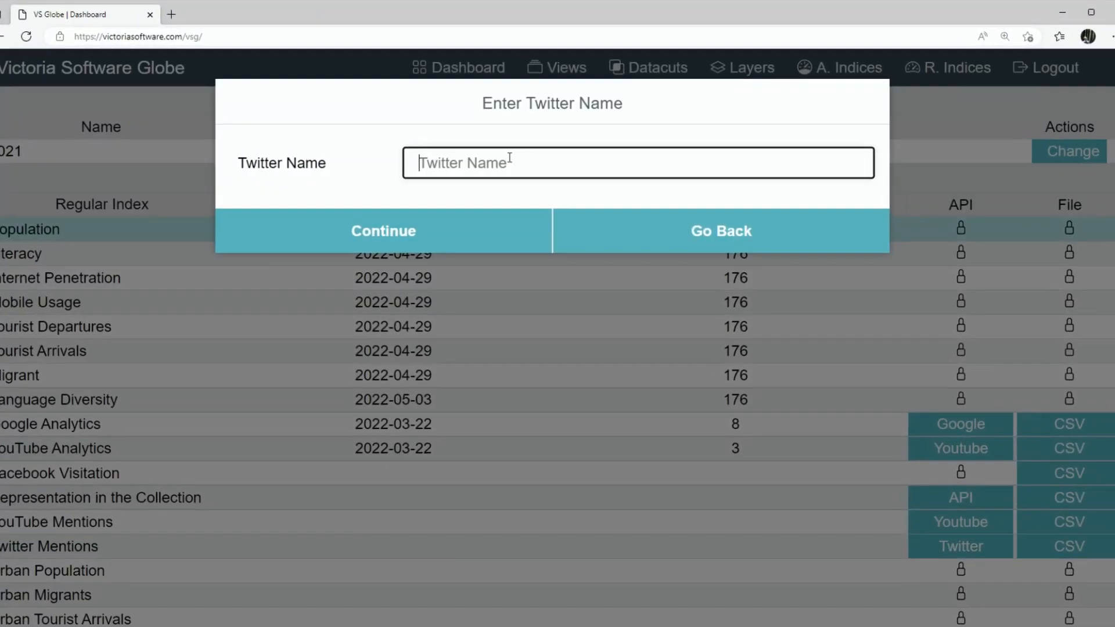
Collect tweets for the Data_to_Power account, then show Italy under Online Engagement Power
left_click(383, 230)
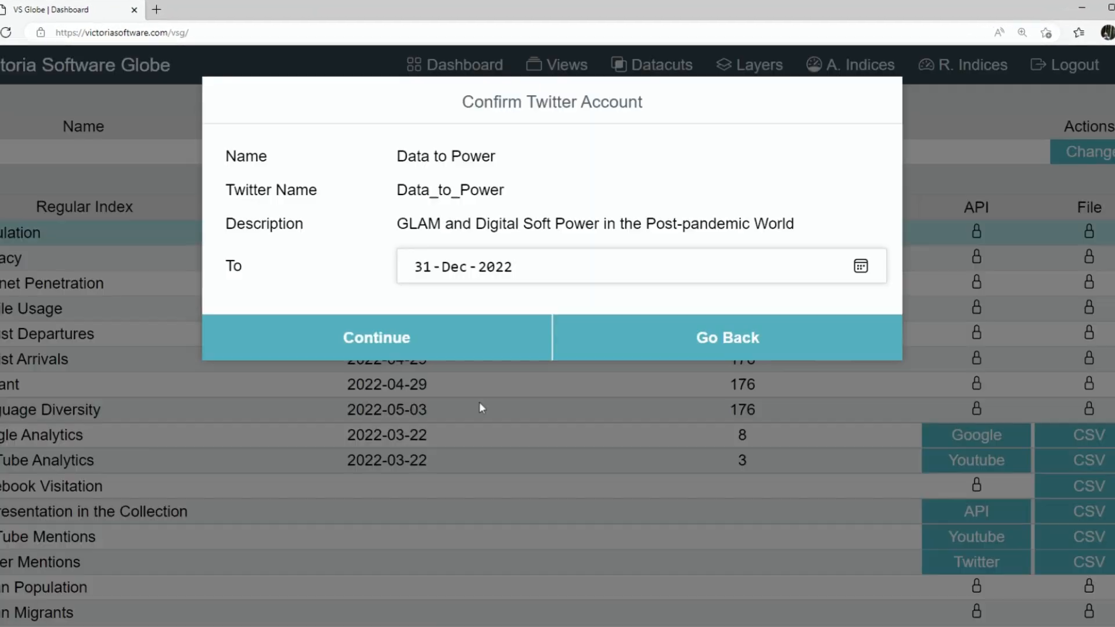
left_click(376, 337)
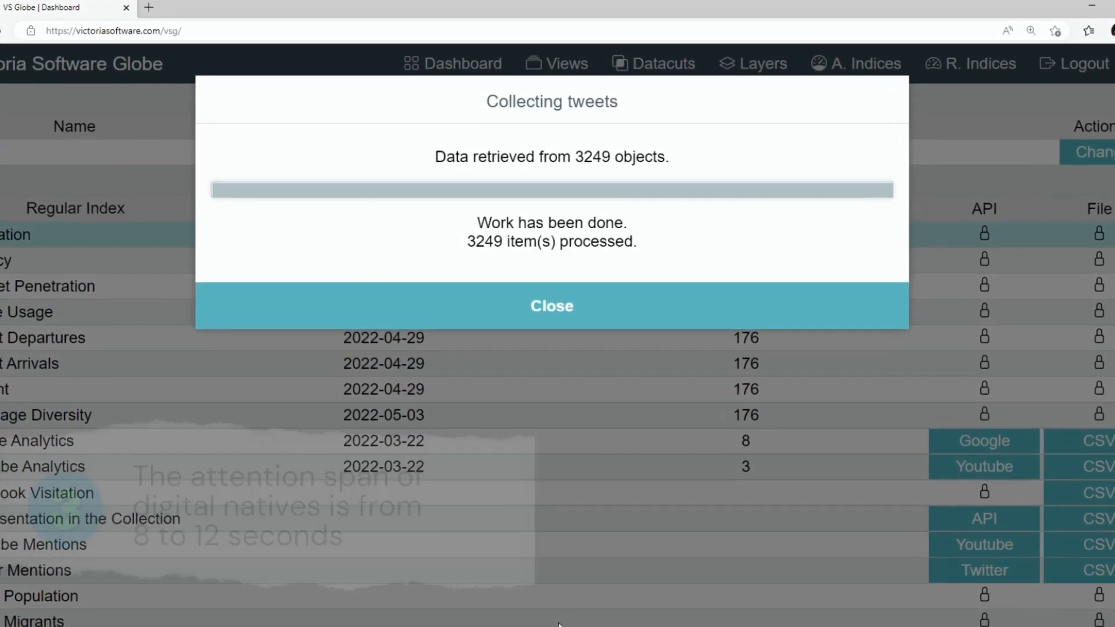
left_click(552, 306)
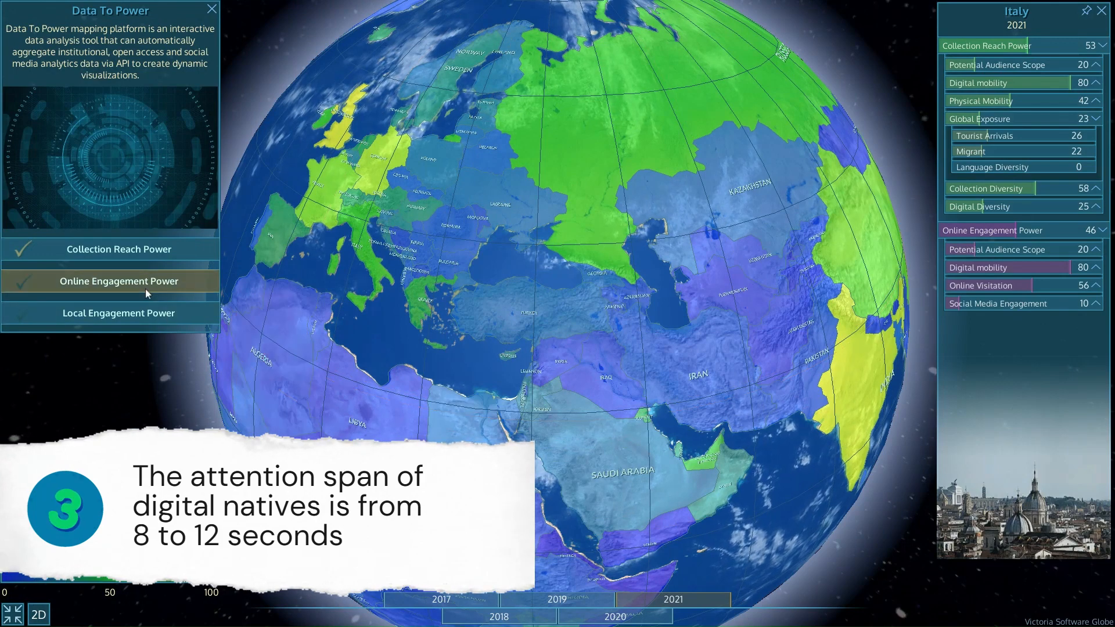
left_click(1024, 248)
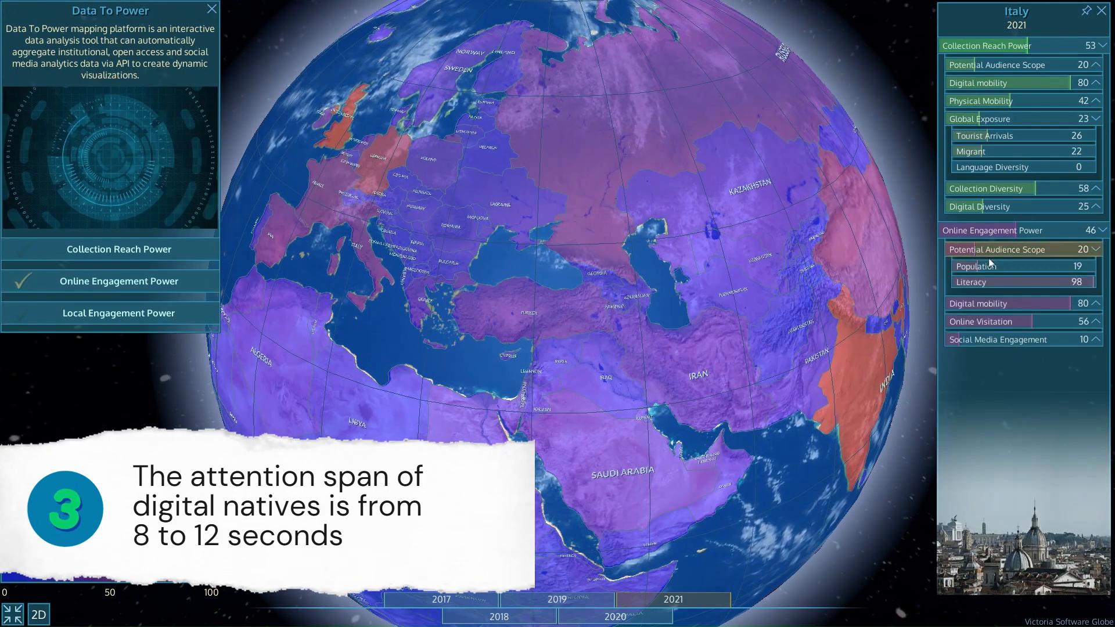
left_click(118, 314)
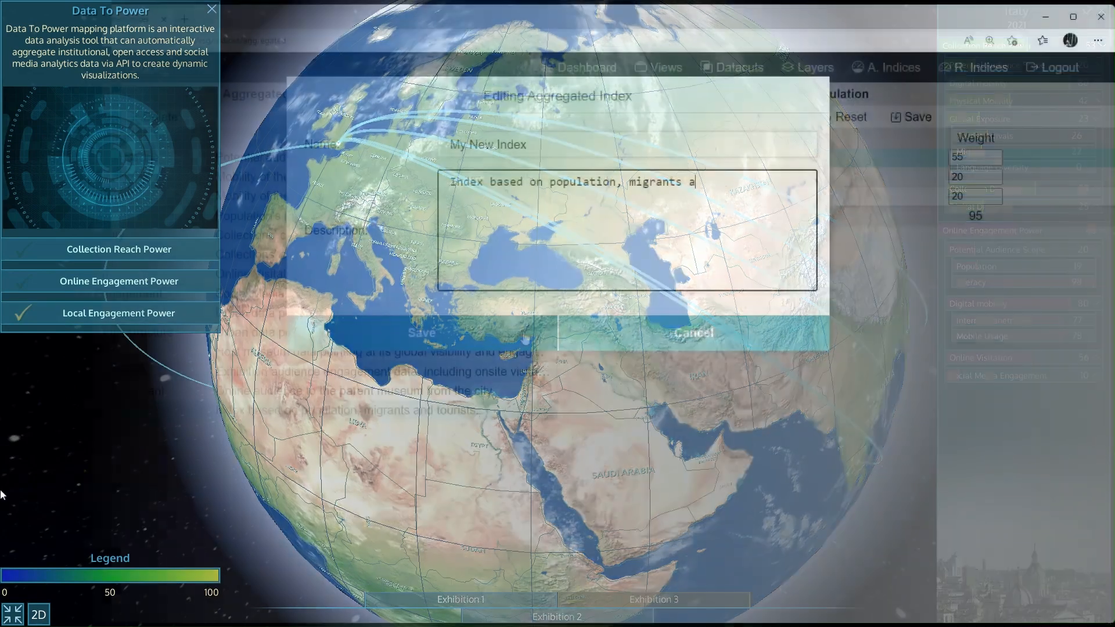
Save 'My New Index' described as based on population, migrants and tourists
type("nd tourists.")
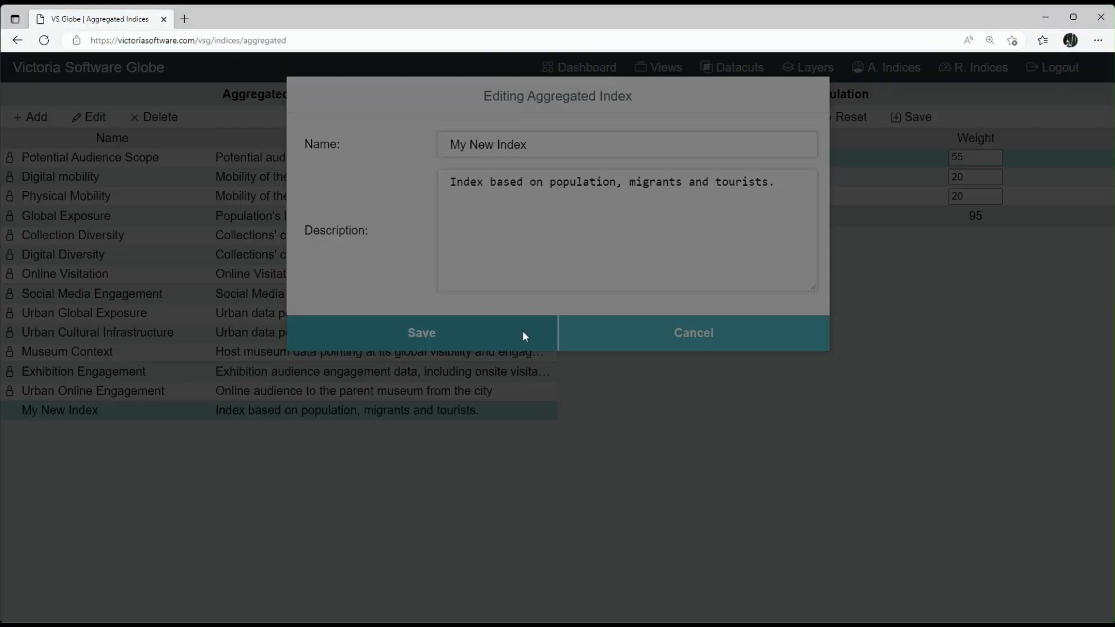
left_click(420, 332)
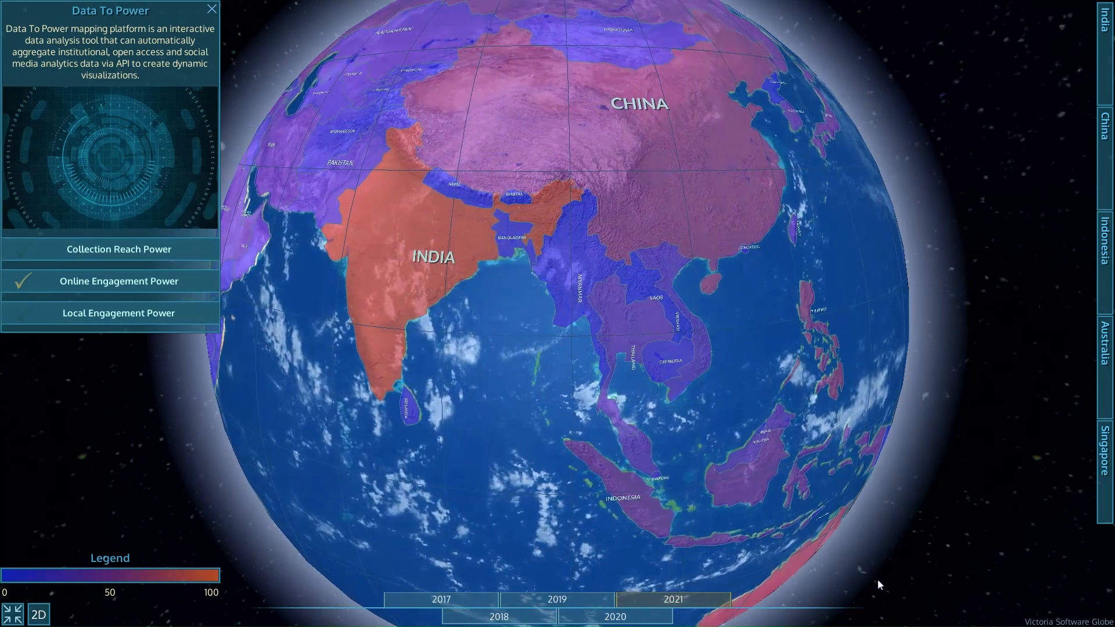
left_click(119, 313)
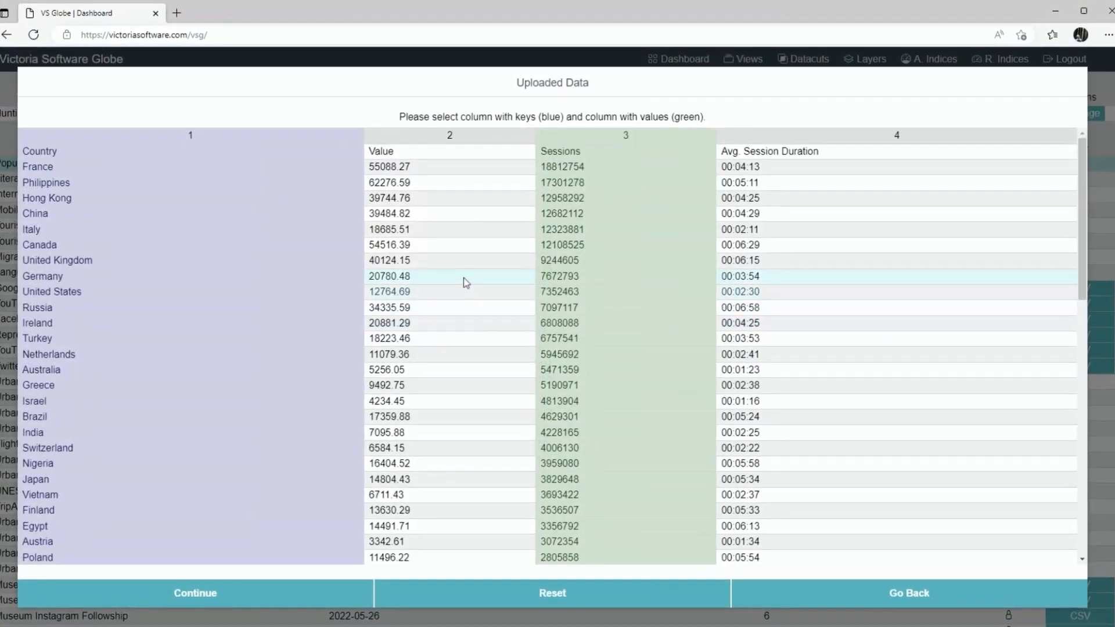
Import the analytics with Country as key and Sessions as value, then compare New Delhi and Buenos Aires
left_click(196, 593)
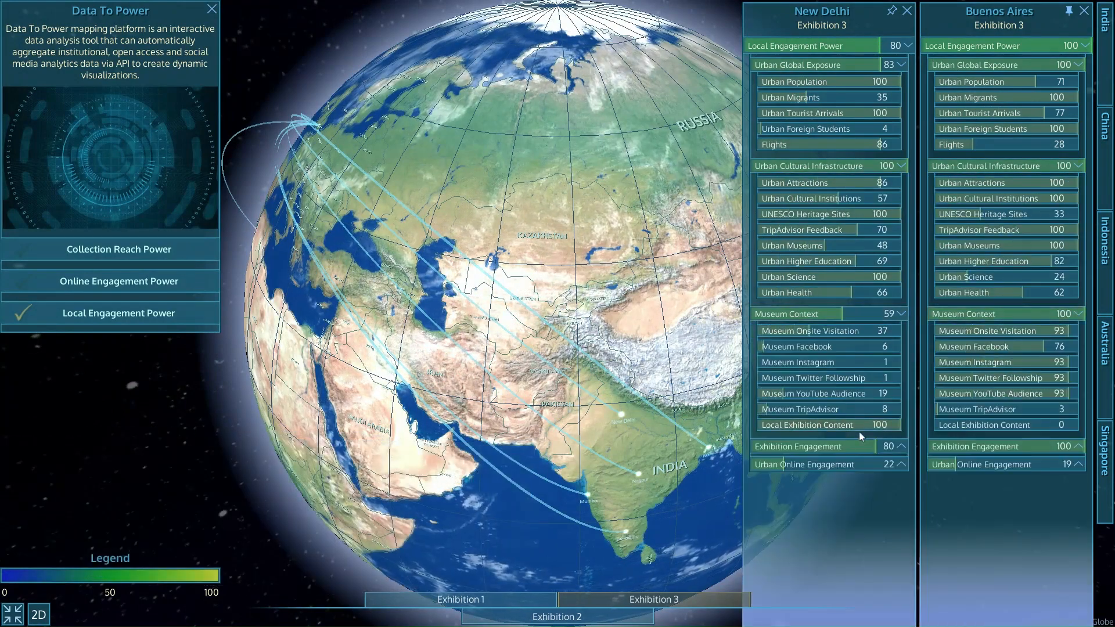
left_click(118, 249)
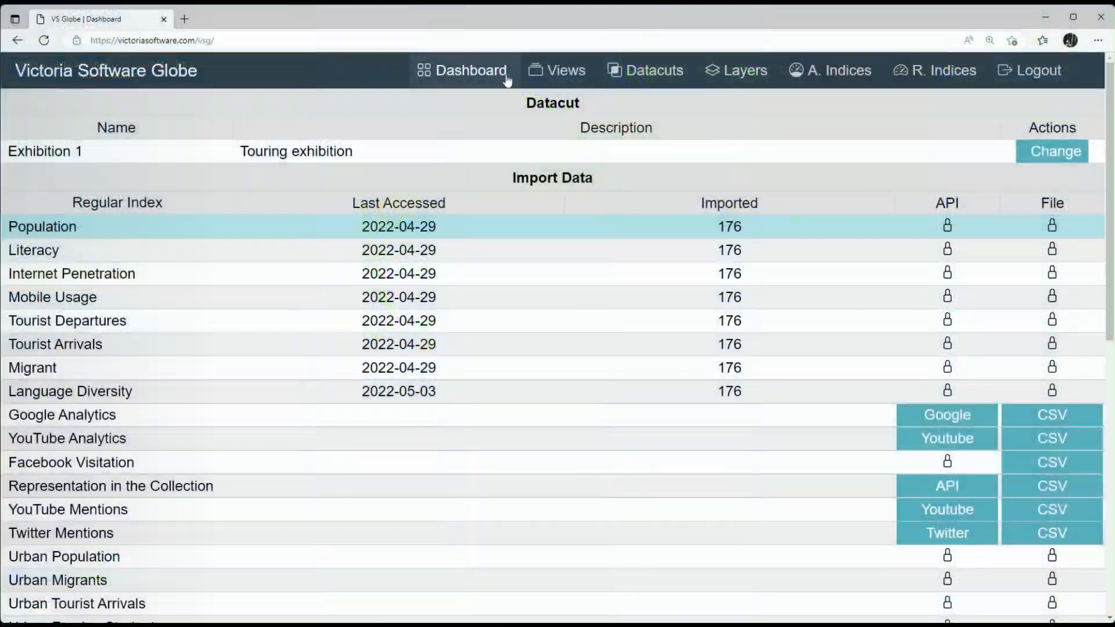
Move through Datacuts and Layers to the Regular Indices list
left_click(654, 70)
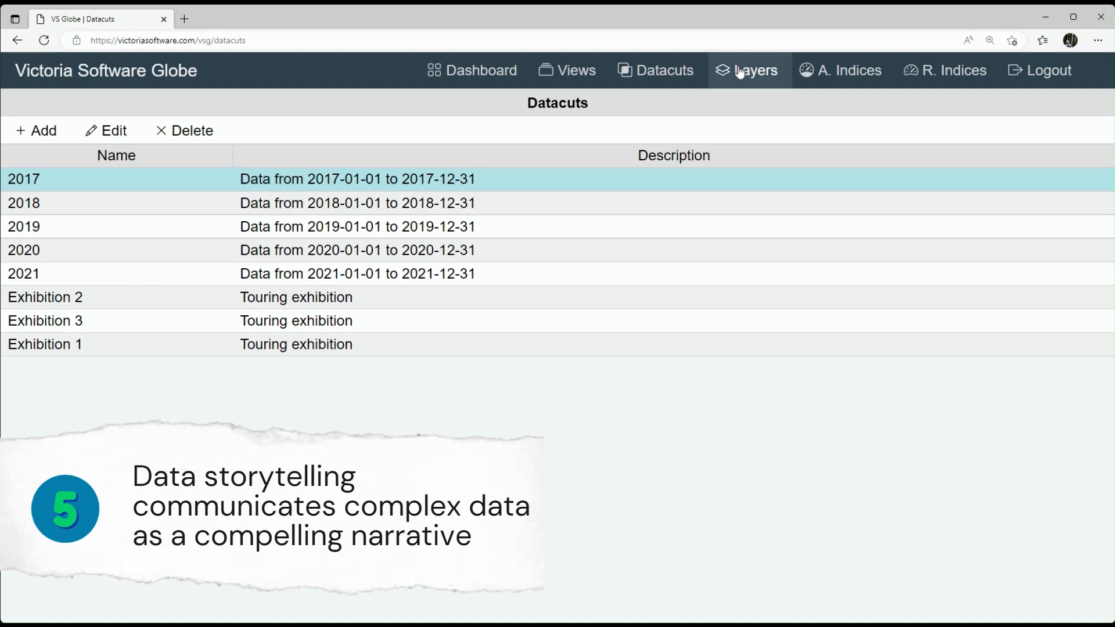
left_click(753, 70)
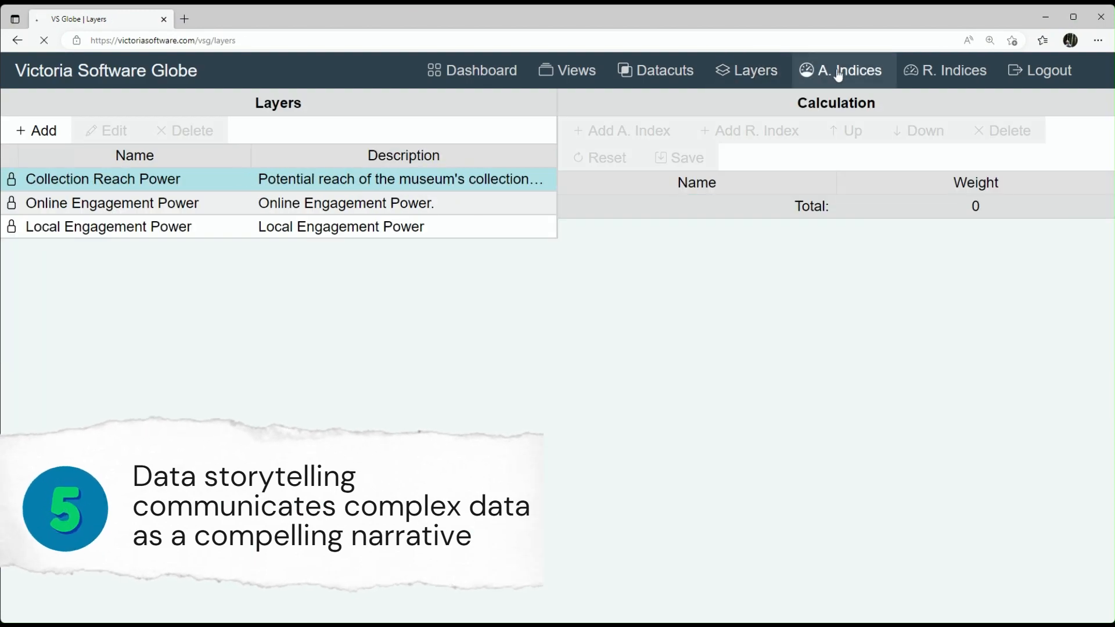
left_click(940, 70)
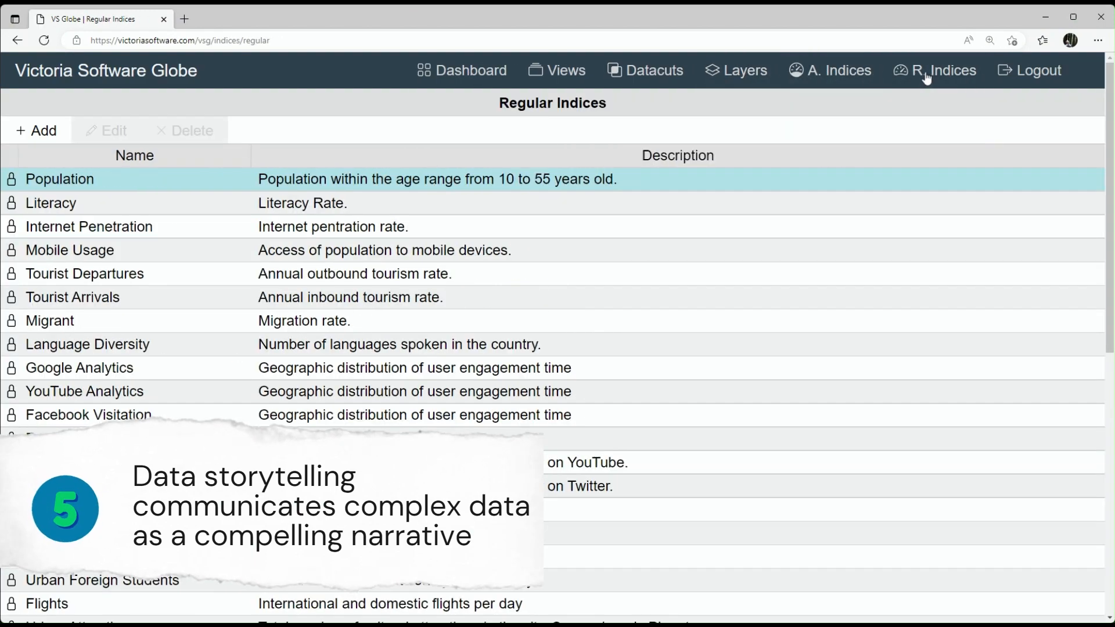